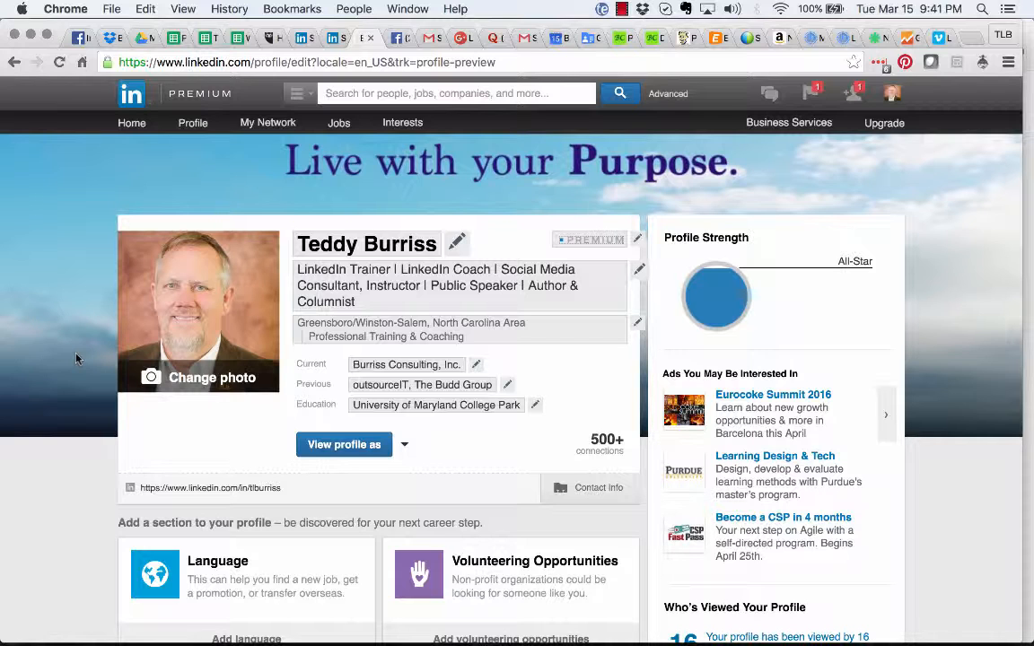
mouse_move(878, 342)
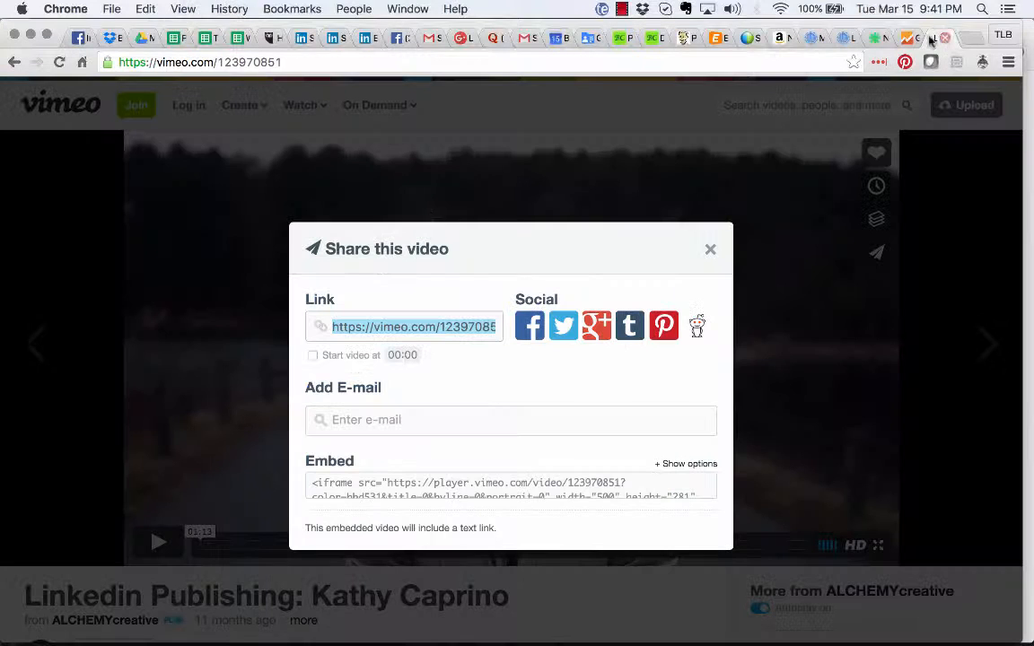
Step: Reopen the Vimeo share options for 'Linkedin Publishing: Kathy Caprino' and select its link
click(710, 248)
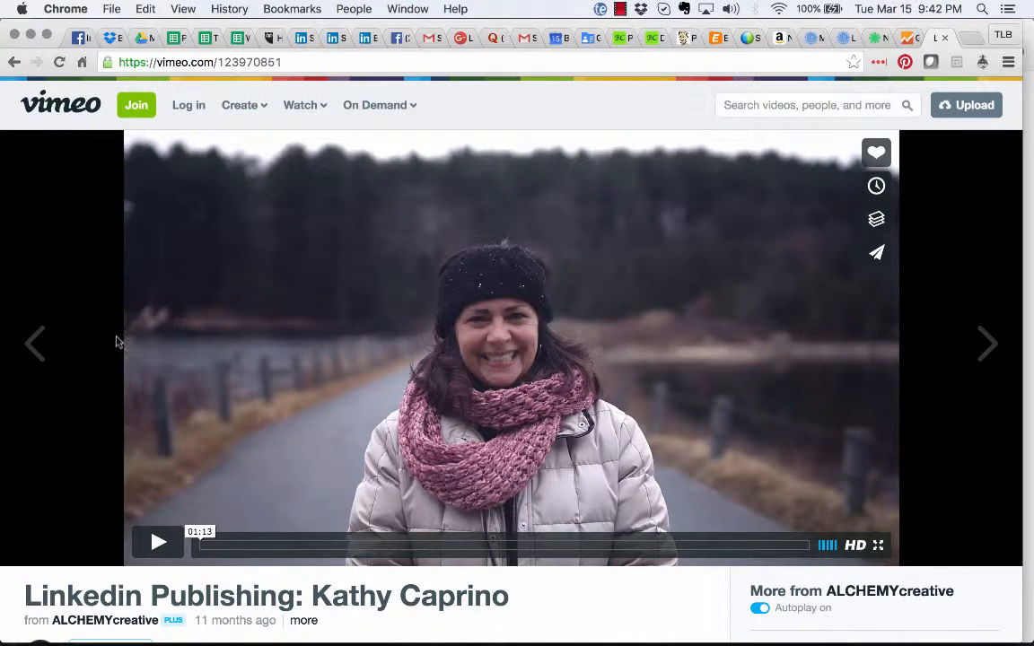
mouse_move(94, 354)
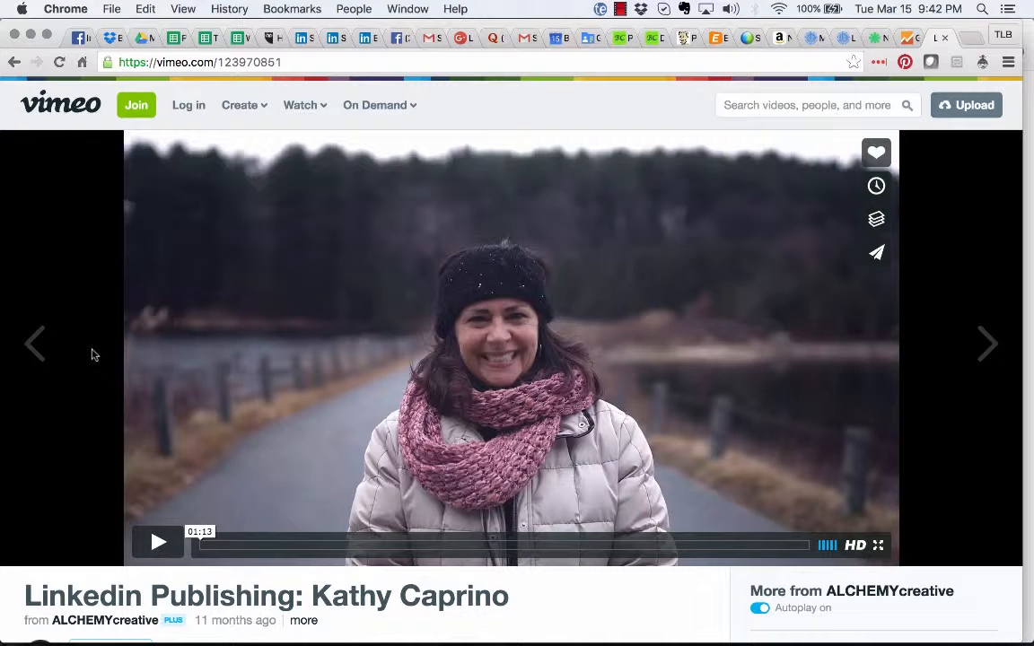
mouse_move(139, 338)
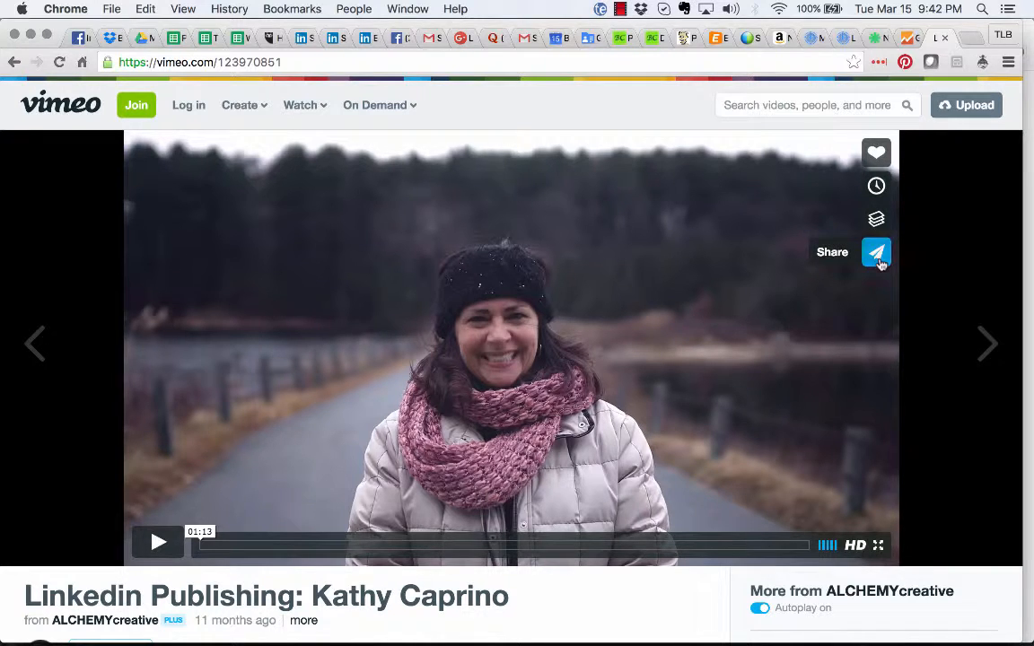
click(876, 252)
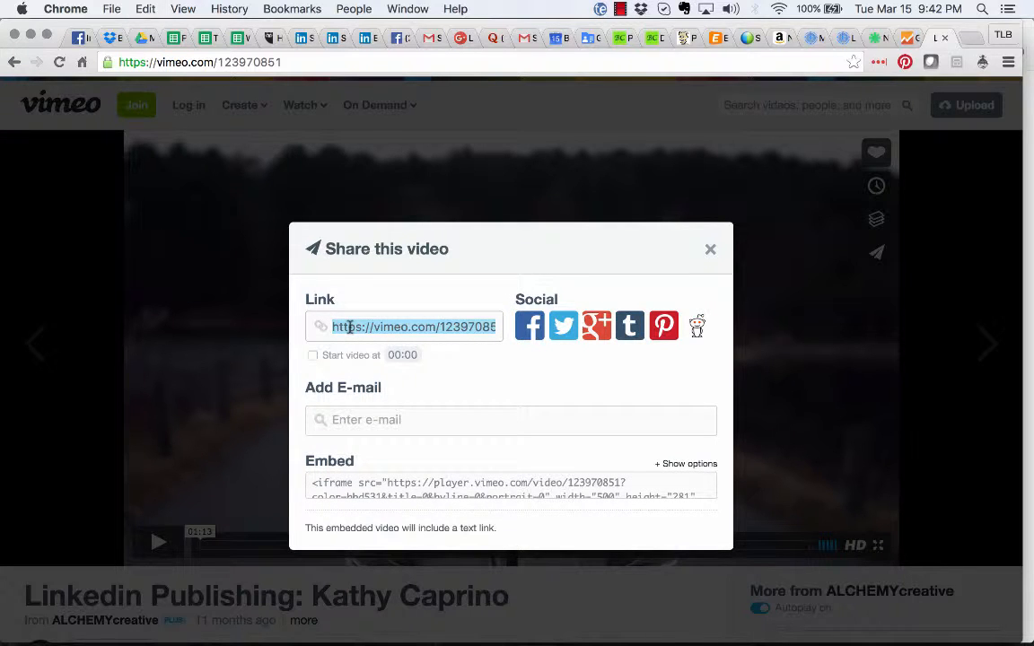
click(710, 249)
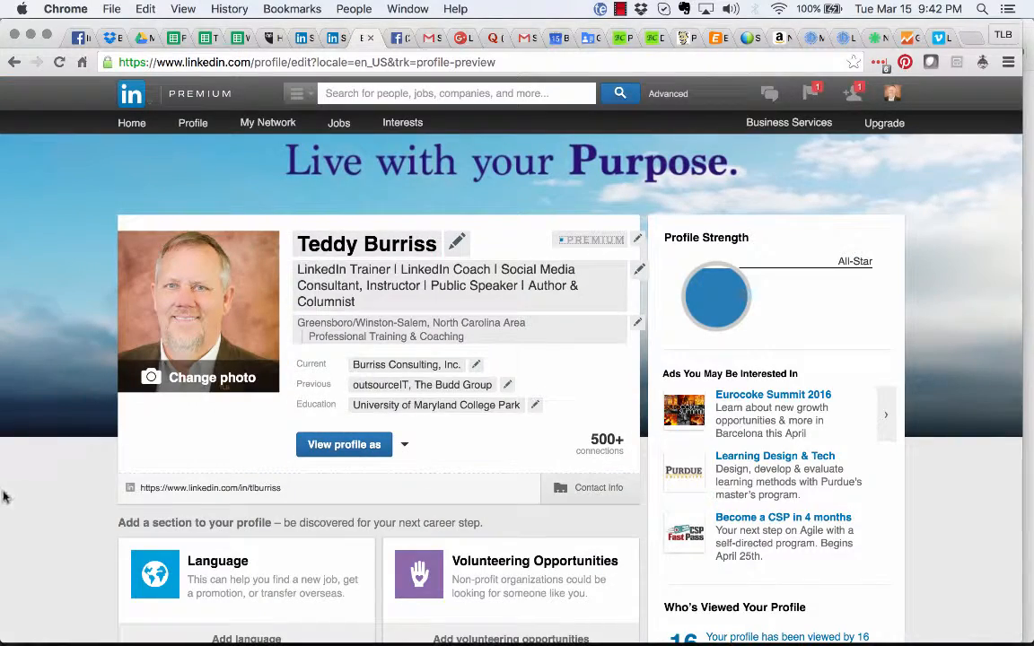
Step: Scroll the LinkedIn profile edit page down to the Summary section's media samples
scroll(down, 3)
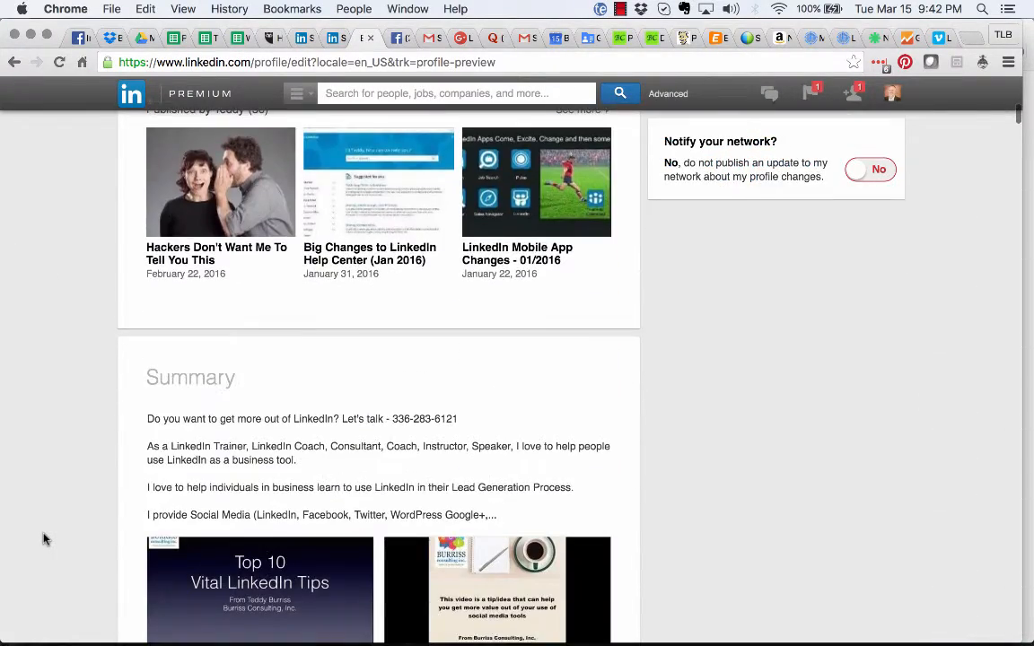
scroll(down, 3)
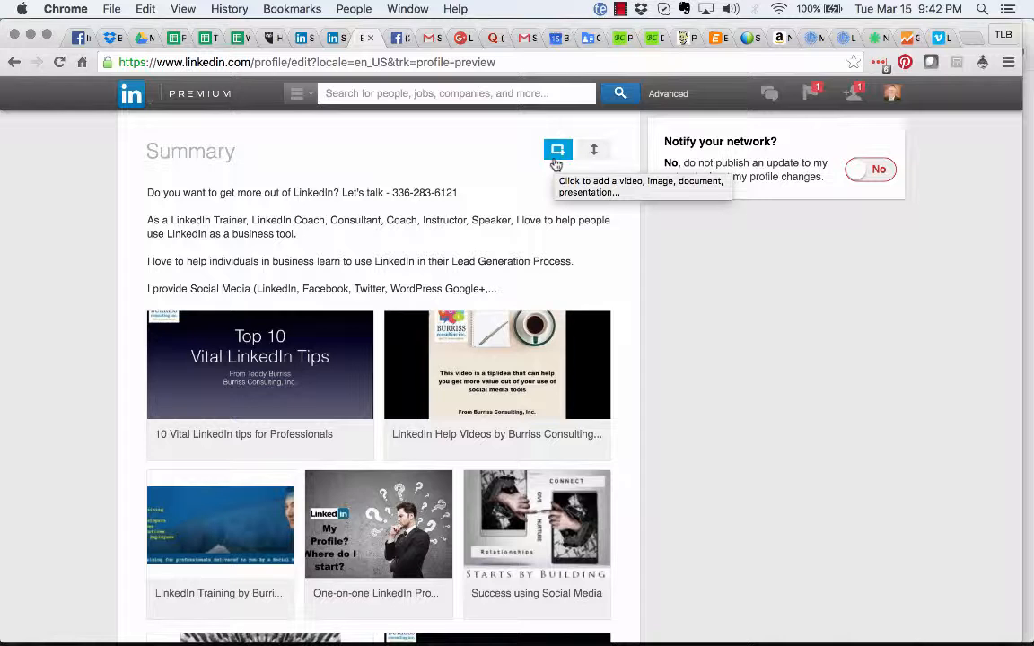
click(557, 149)
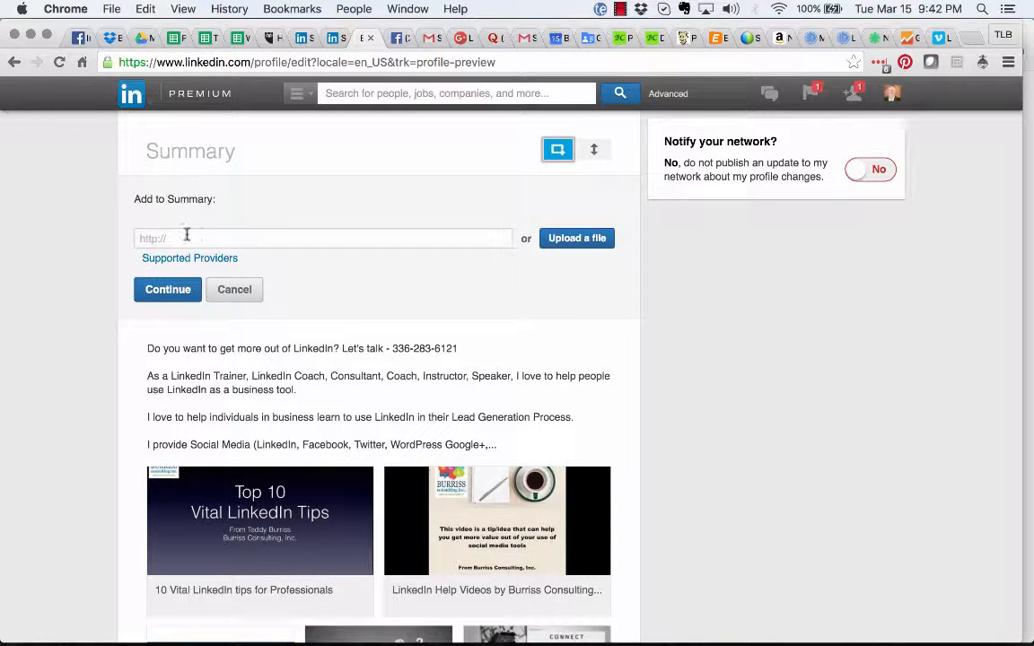
mouse_move(189, 259)
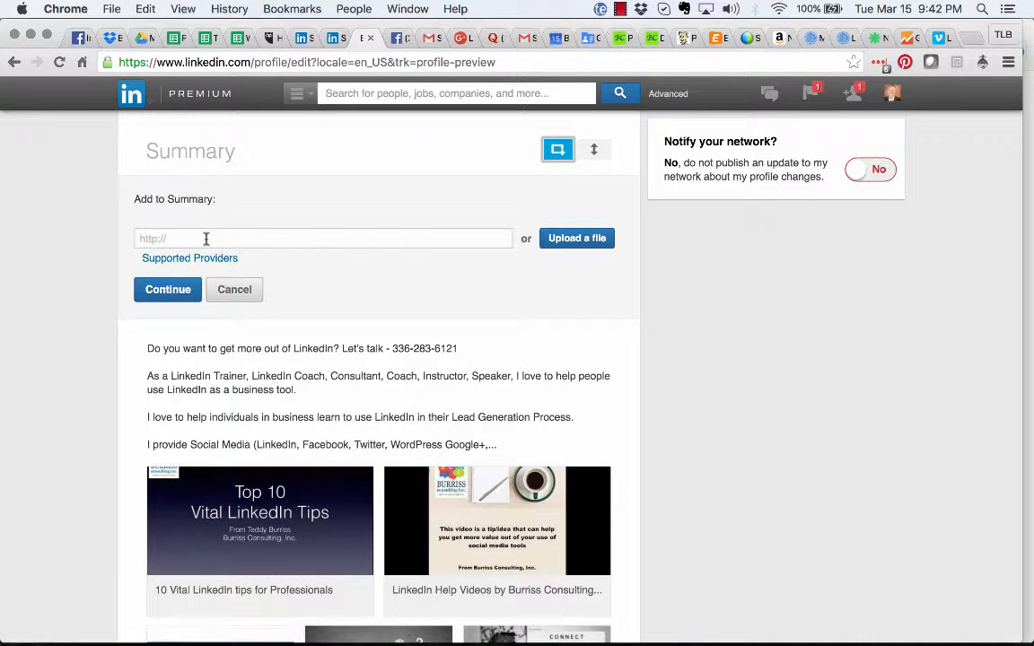
click(323, 238)
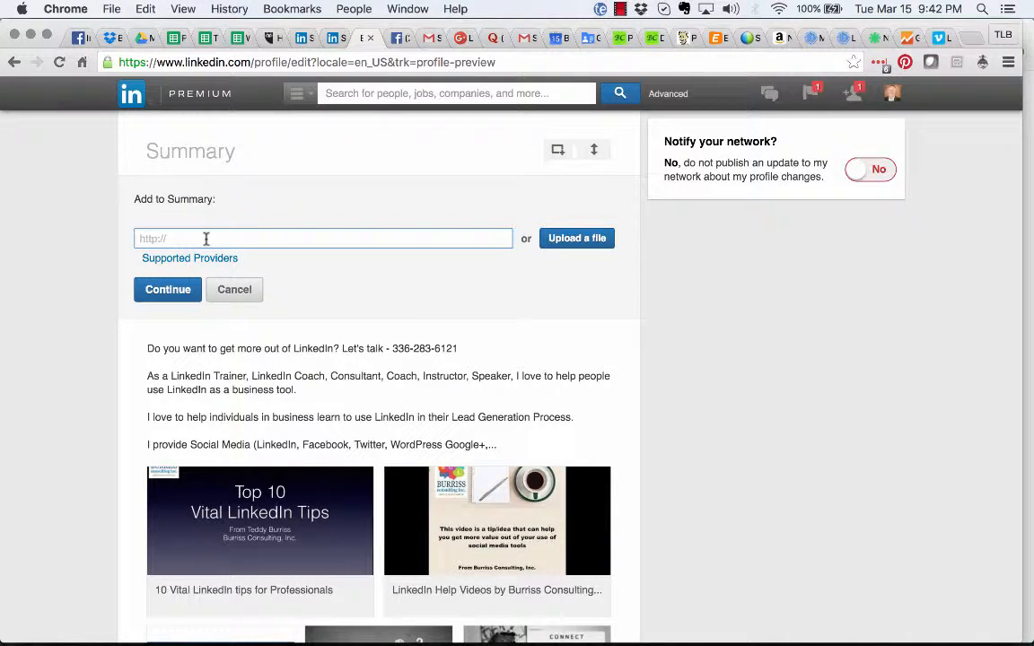
text(https://vimeo.com/123970851)
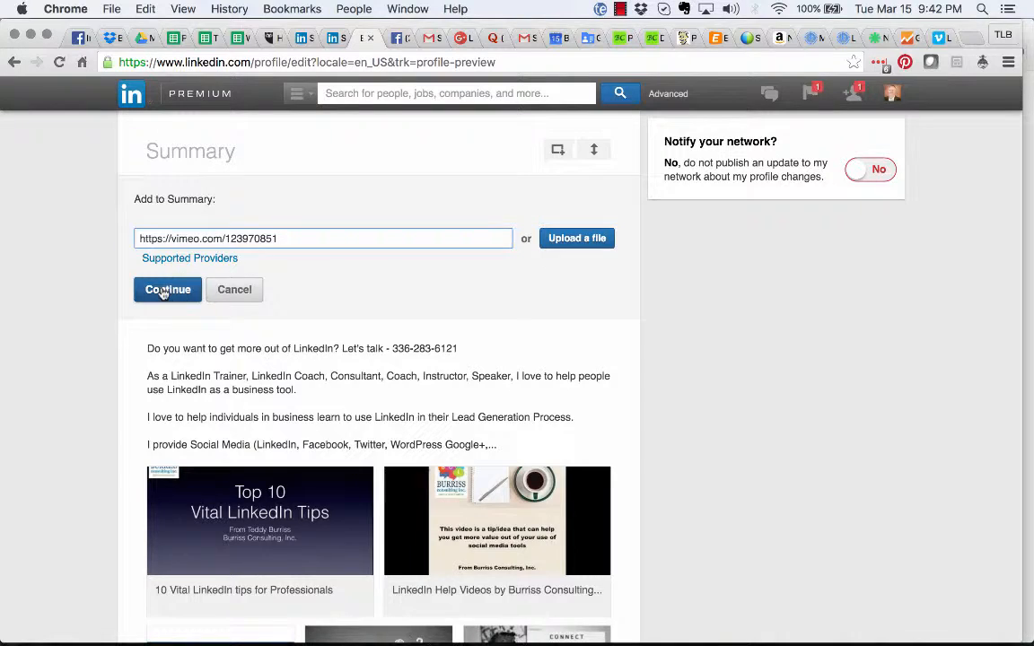
click(167, 289)
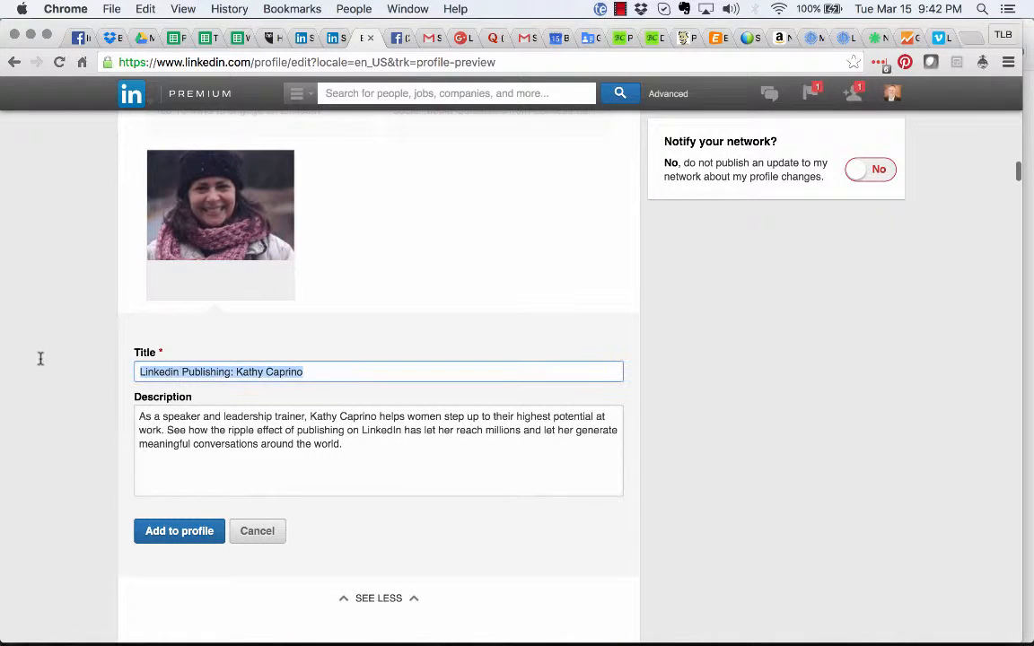
click(377, 429)
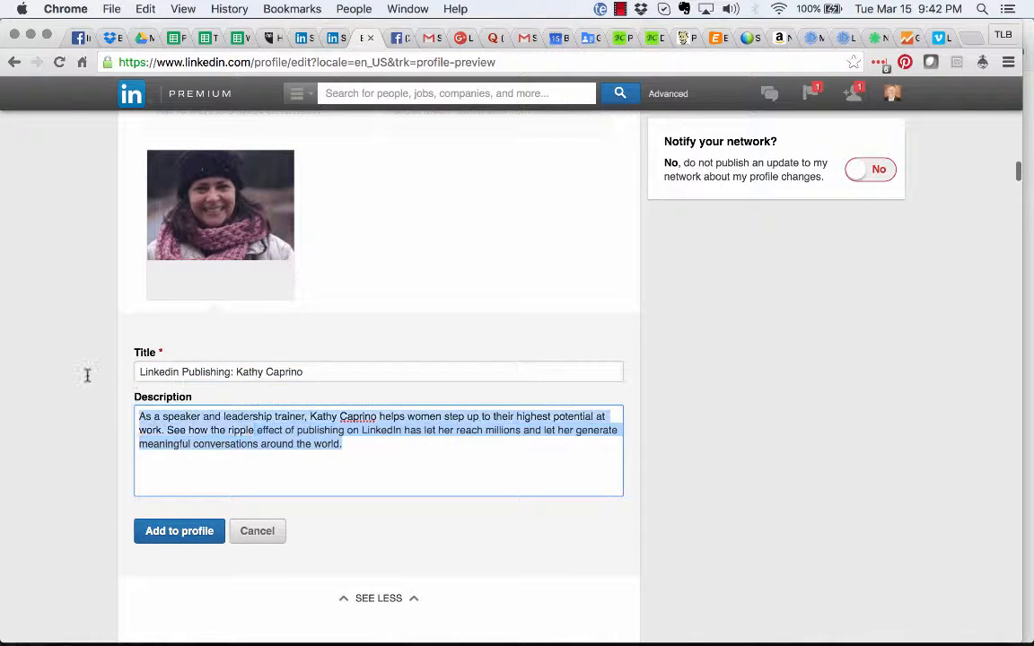
click(178, 530)
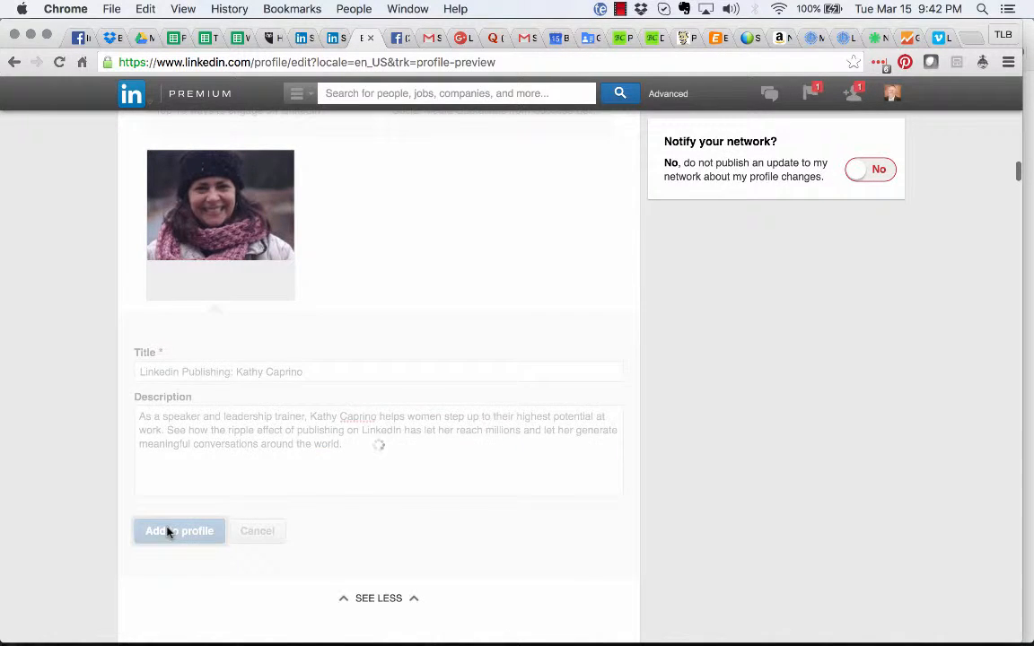
Step: Open the profile preview as others see it and scroll to the Summary
click(179, 530)
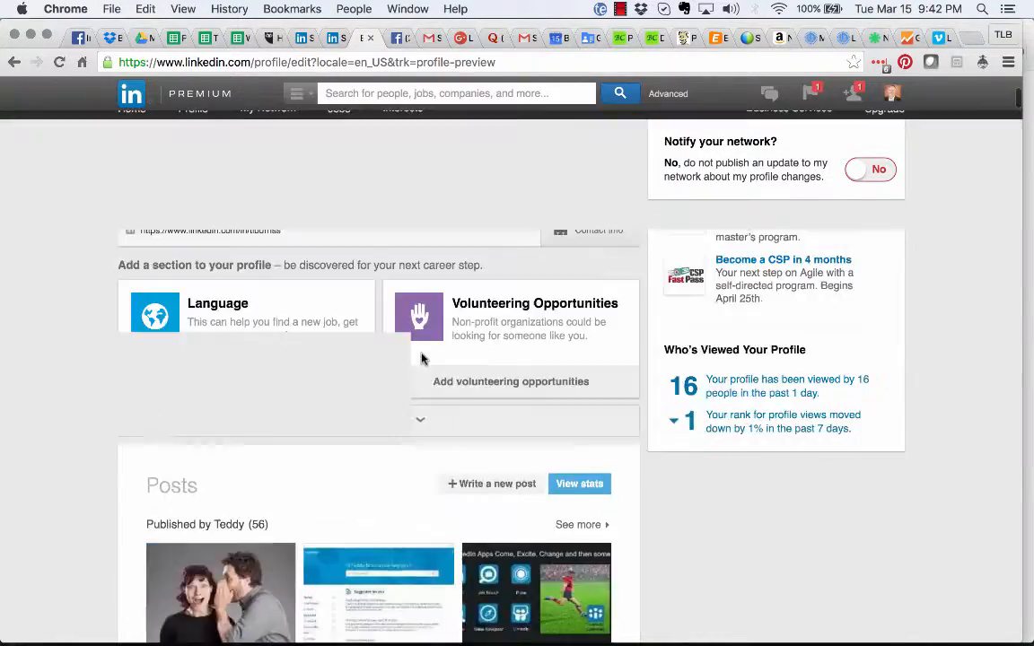
scroll(up, 3)
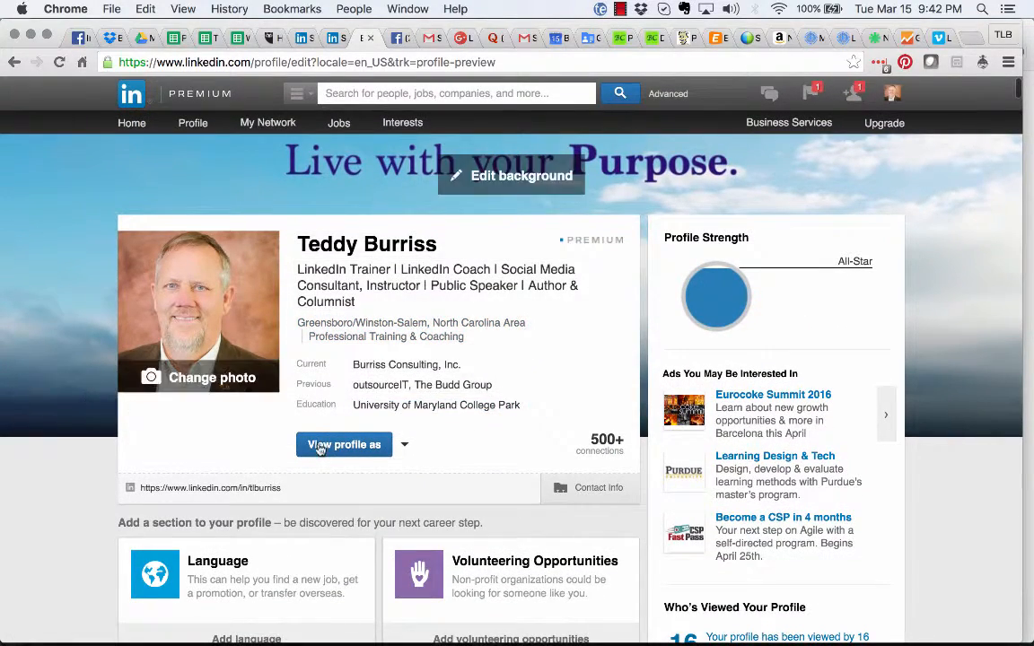
click(343, 445)
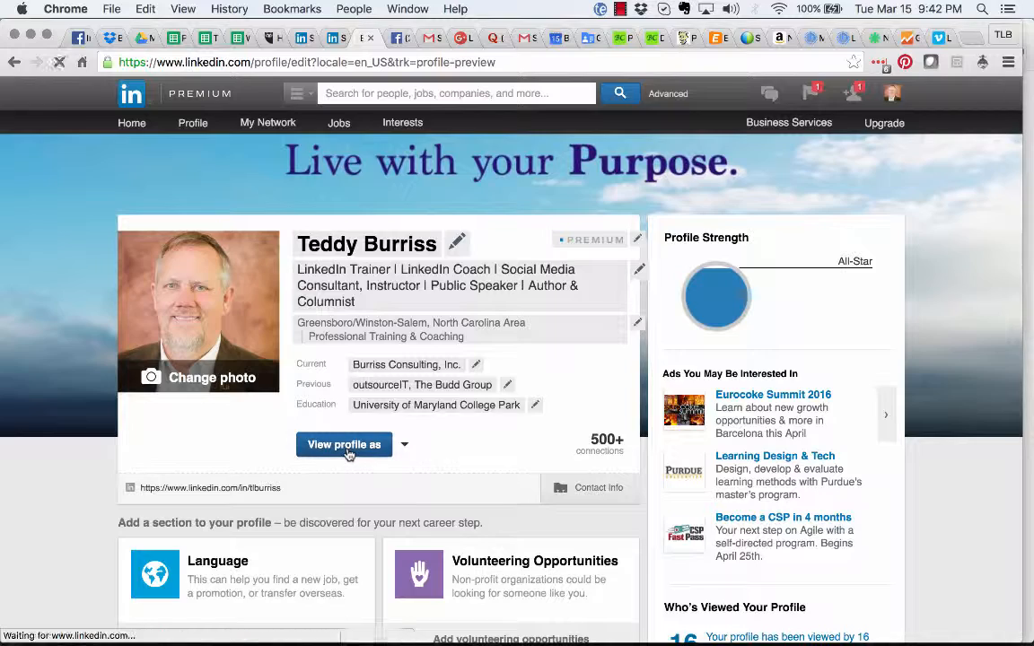
click(344, 445)
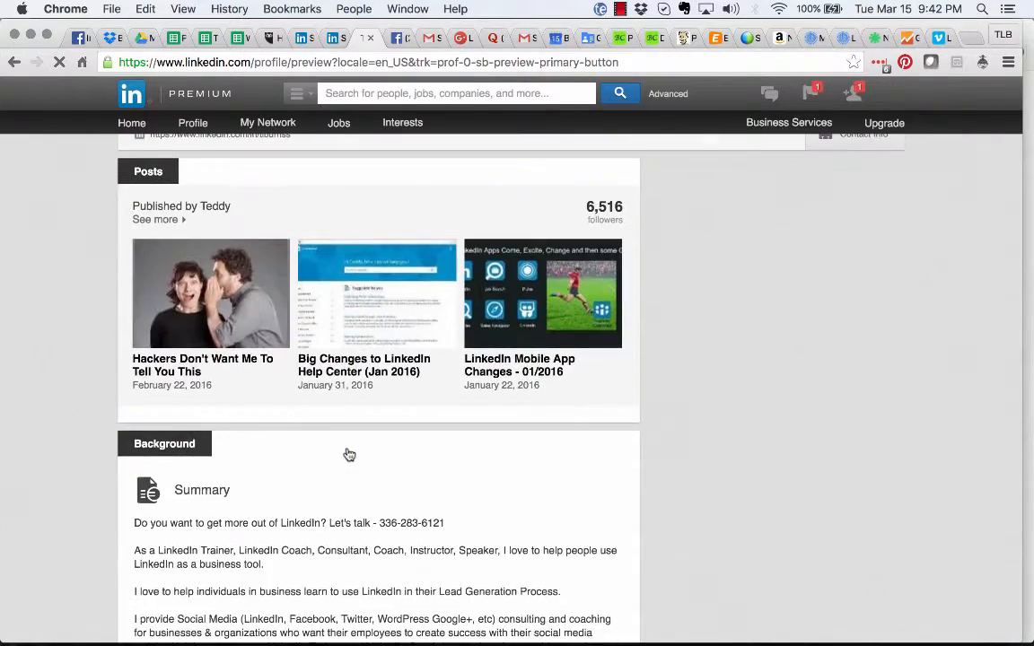
scroll(down, 3)
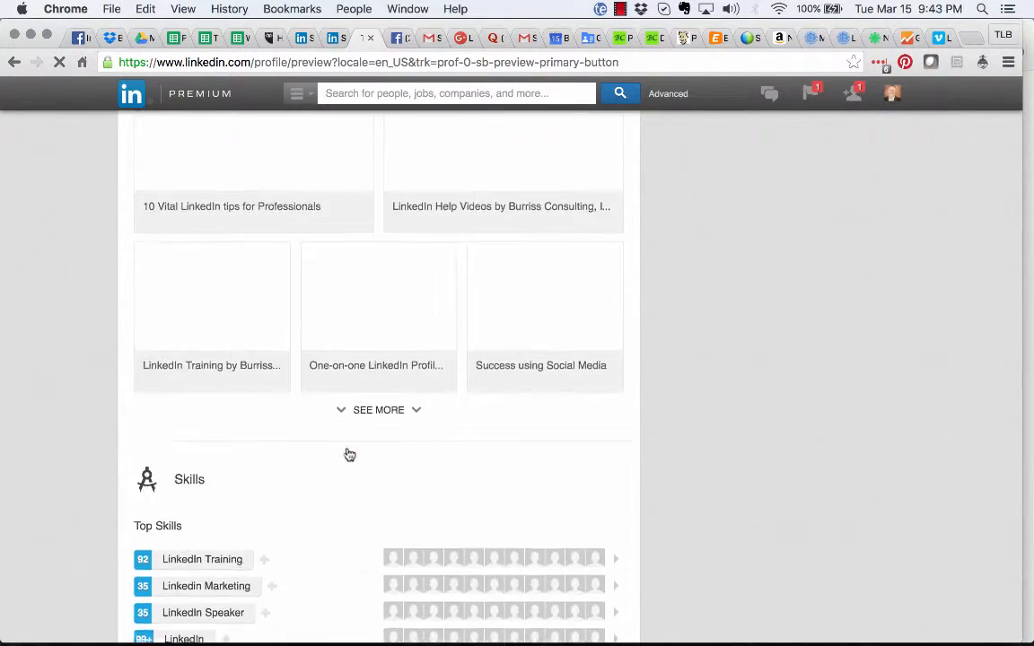
Step: Expand the Summary media, play the Kathy Caprino video, then close the viewer
click(378, 410)
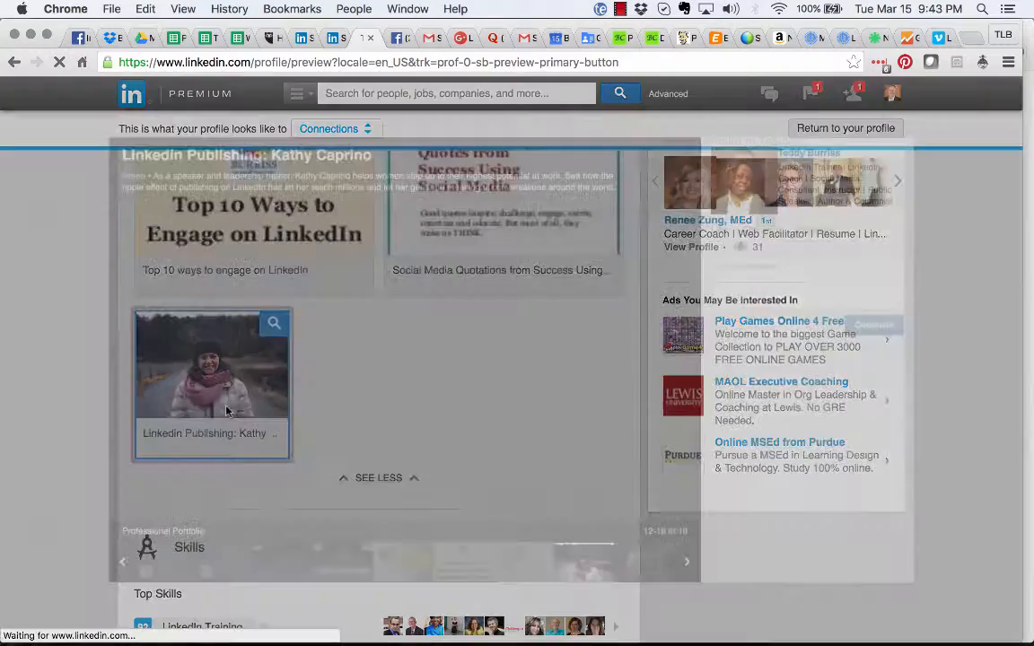
click(211, 364)
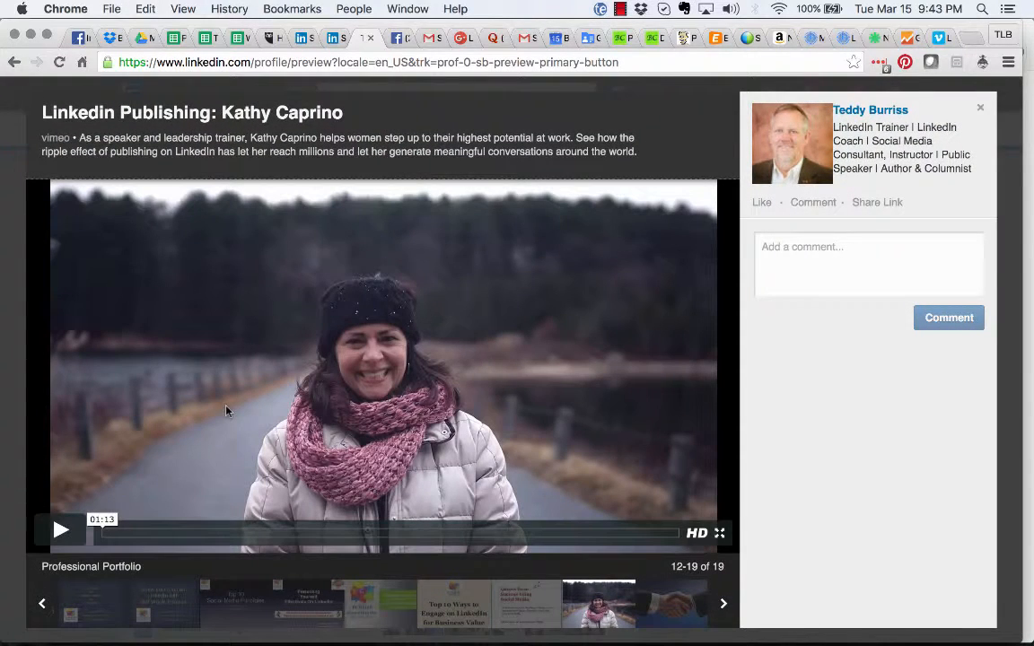
click(60, 531)
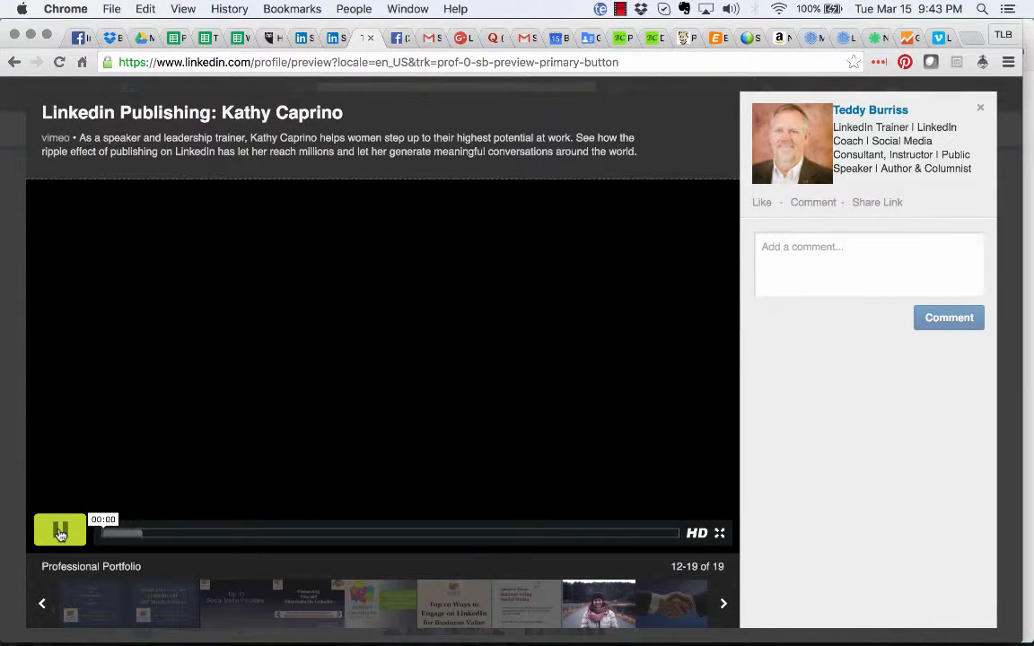
click(60, 531)
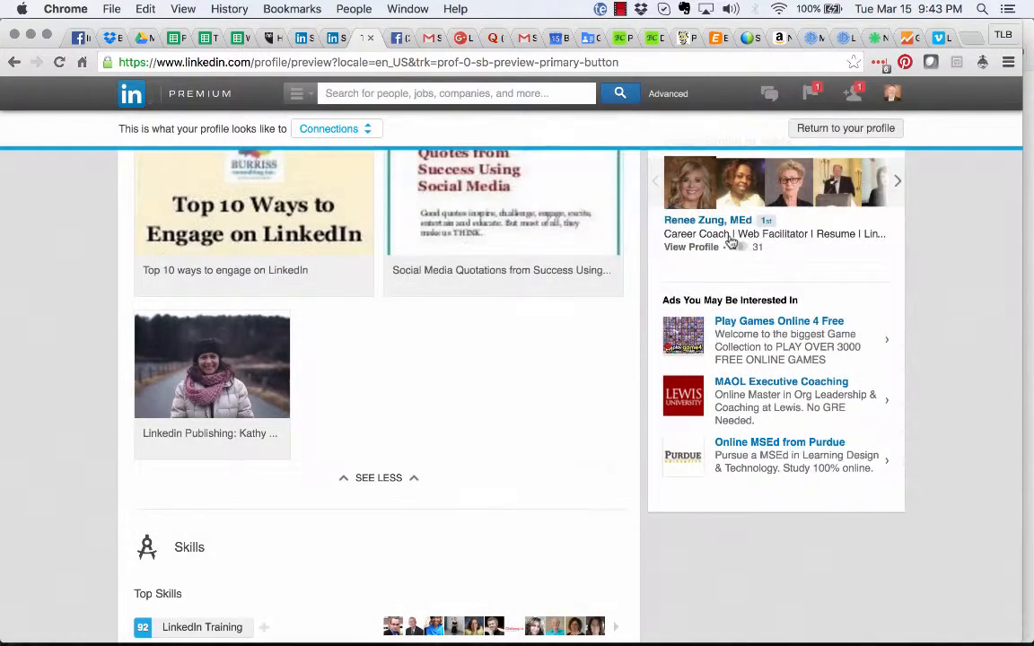
Step: Show the Kathy Caprino video's share link on Vimeo, then return to the LinkedIn preview
click(212, 366)
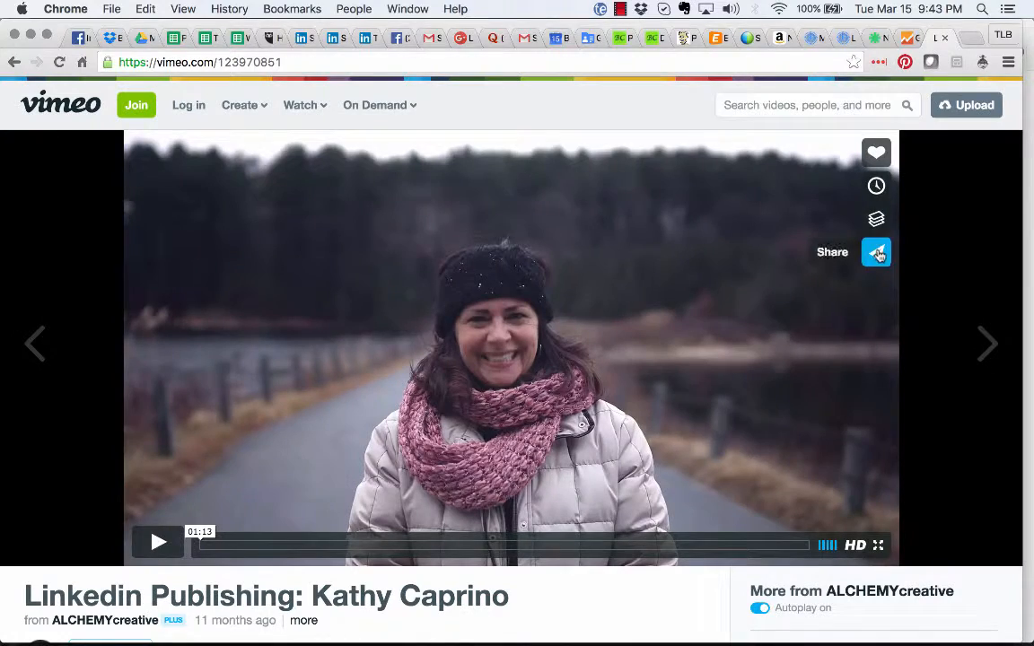
click(877, 252)
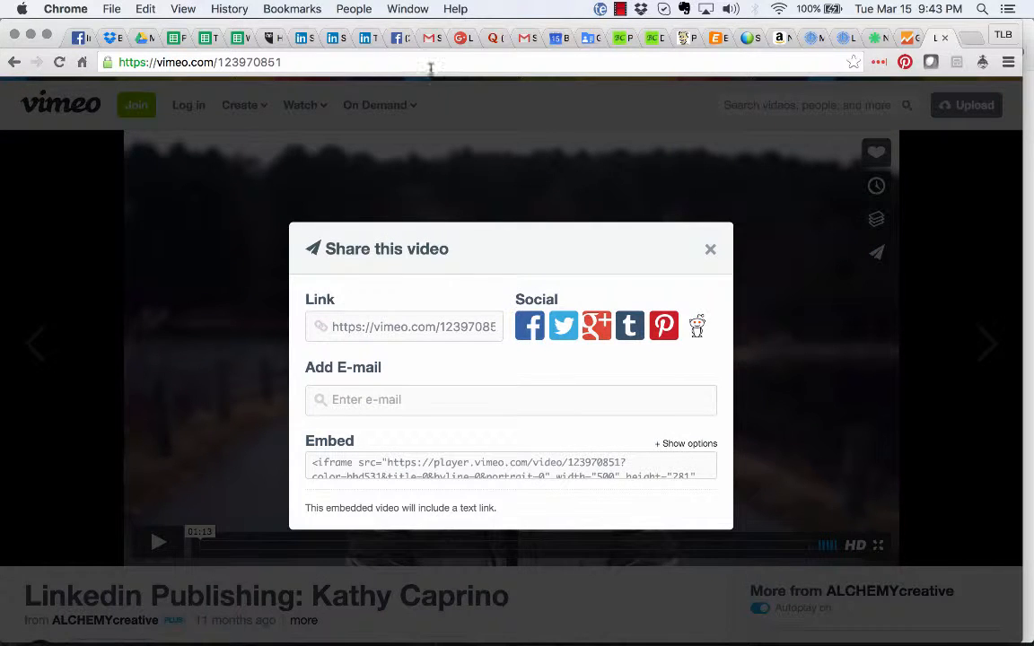
click(366, 38)
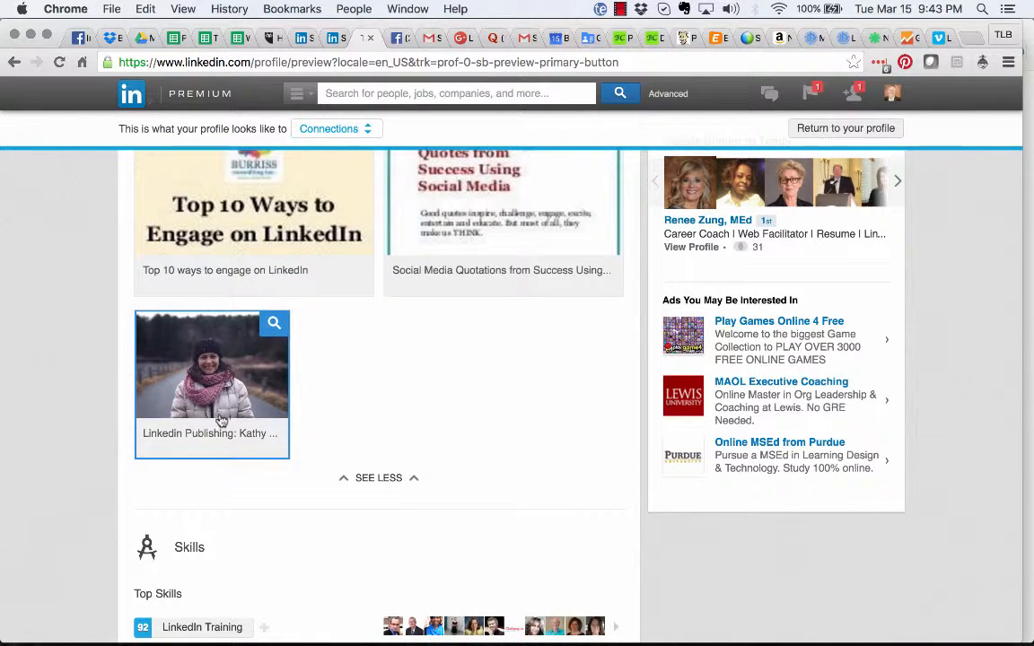
mouse_move(393, 397)
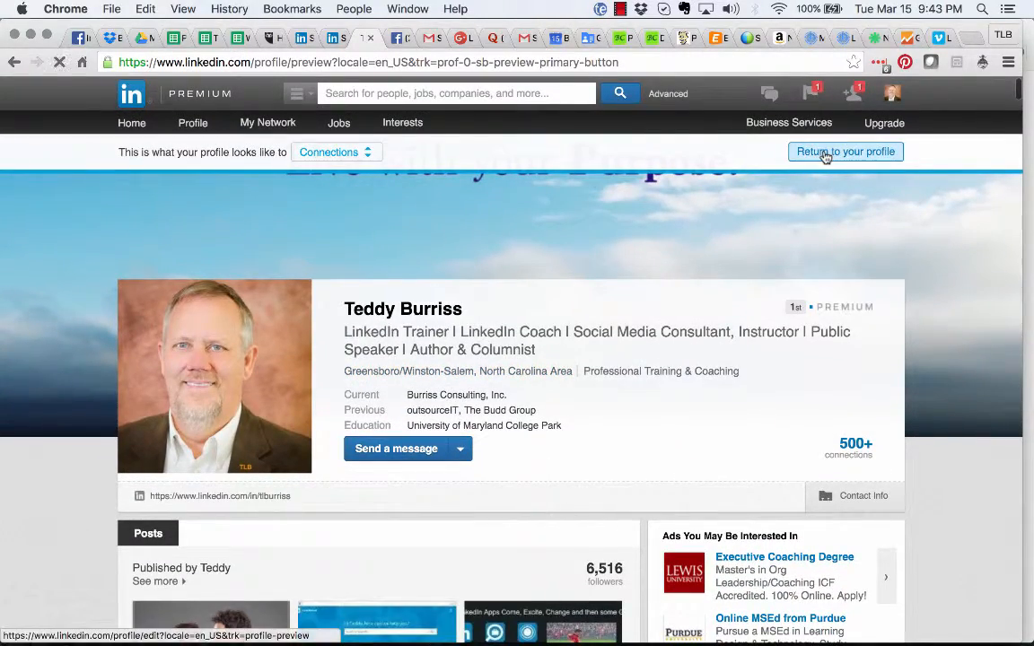
Step: Leave preview and expand the full Summary media list on the edit page
click(844, 151)
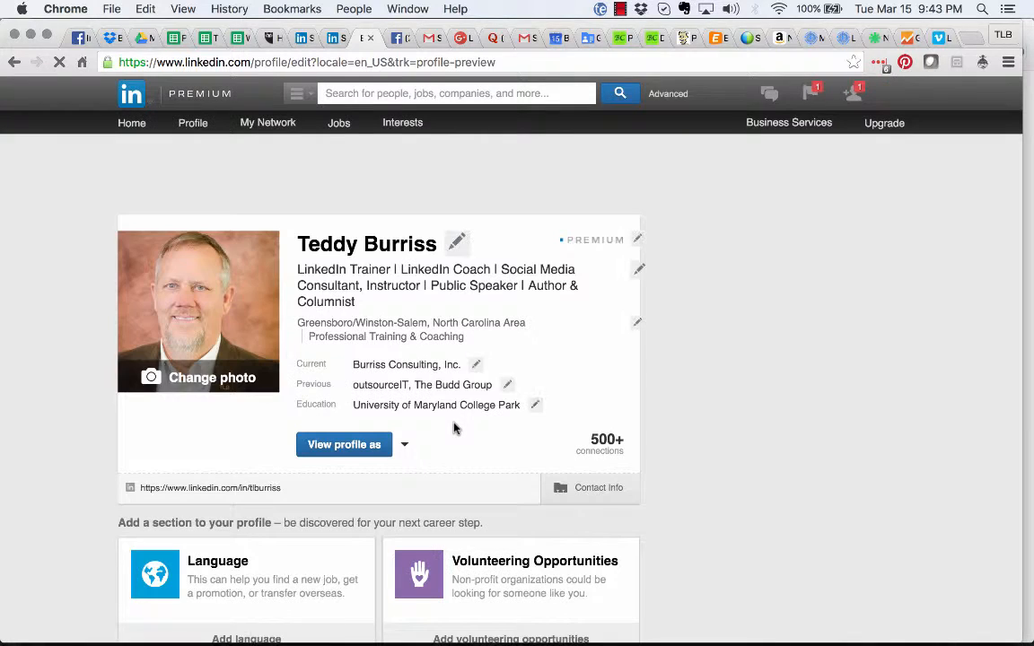
scroll(down, 3)
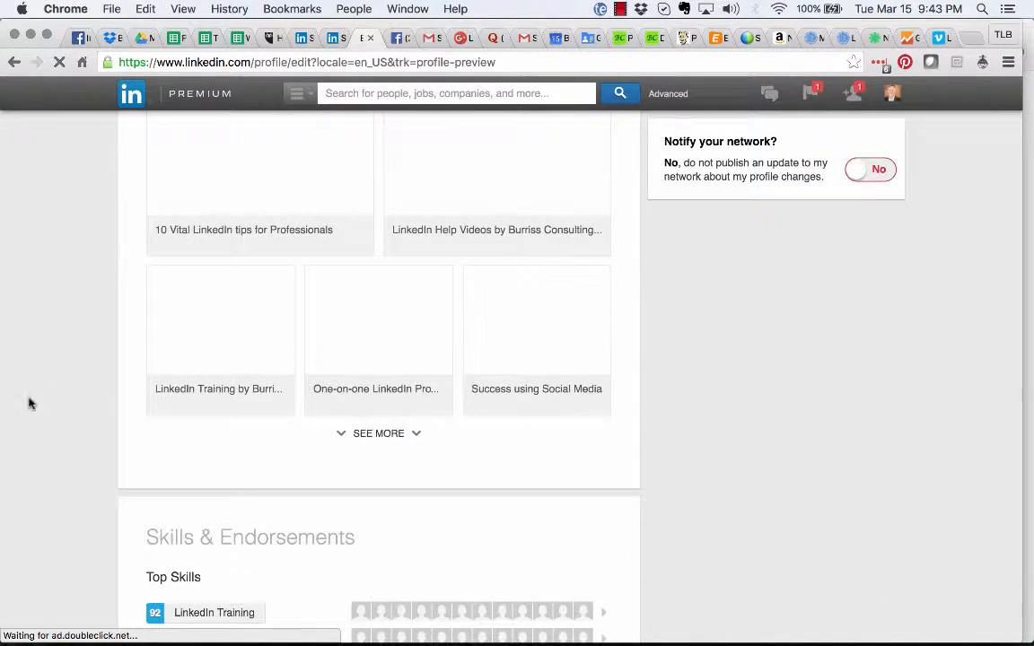
click(378, 433)
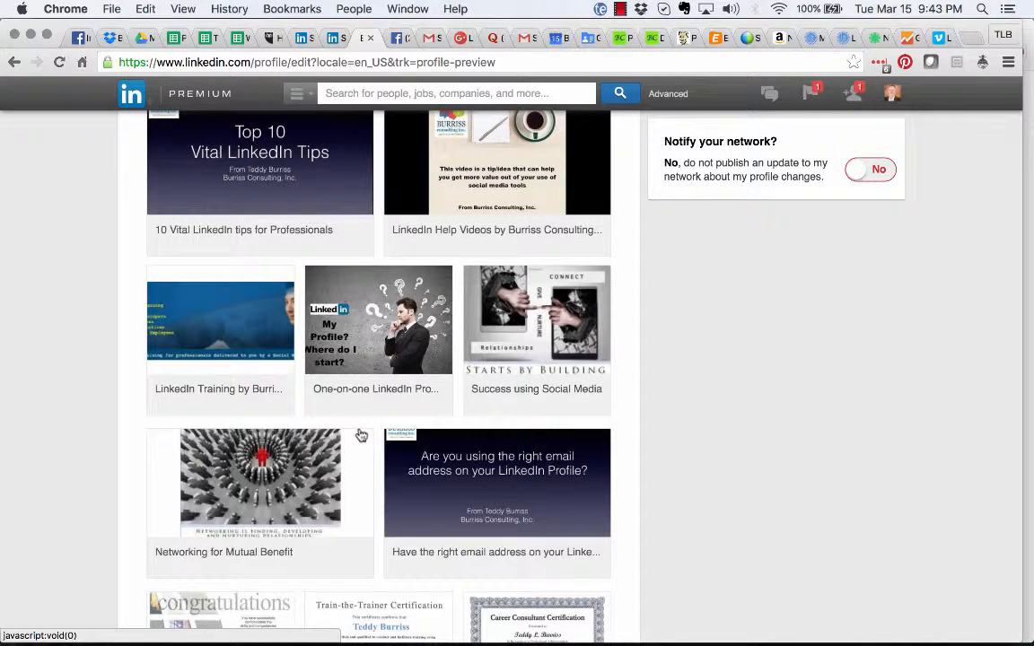
scroll(down, 3)
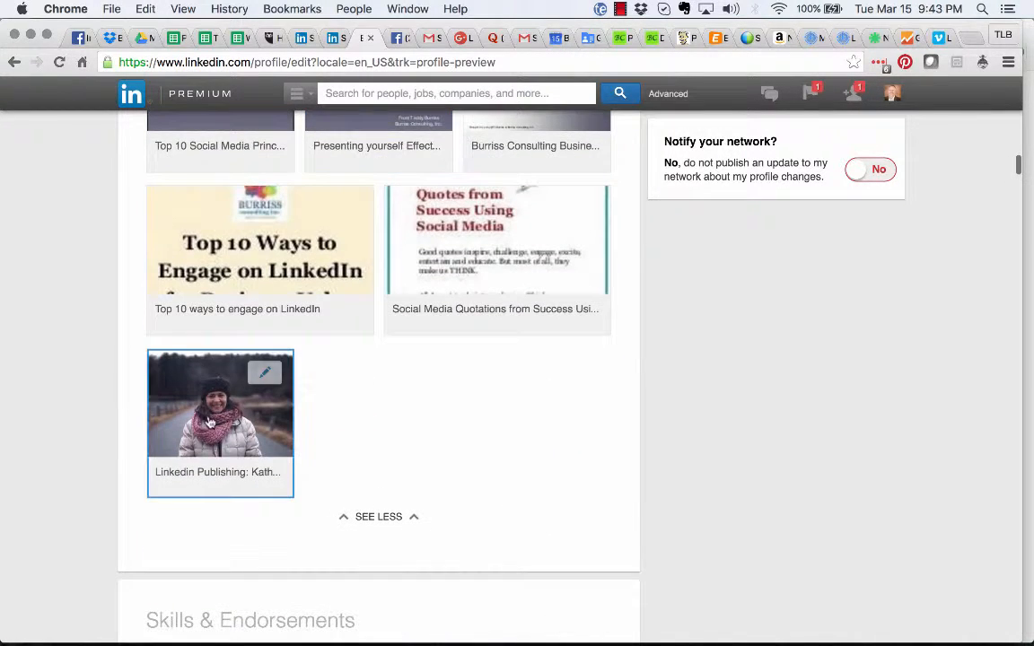
Step: Open the Kathy Caprino video's media form and confirm removing it
click(264, 373)
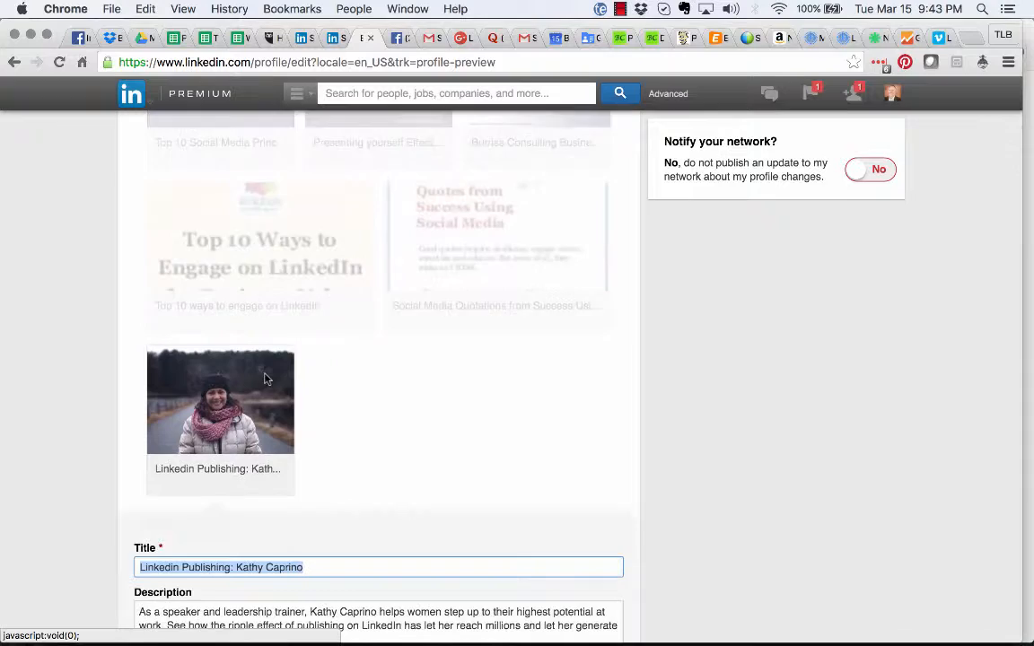
click(291, 568)
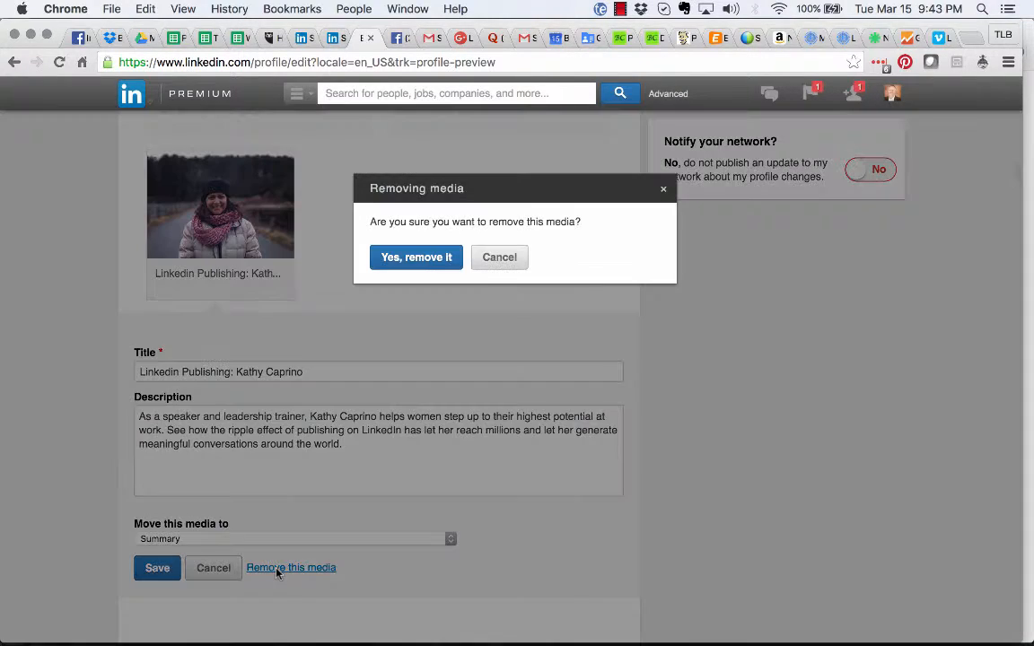
click(415, 257)
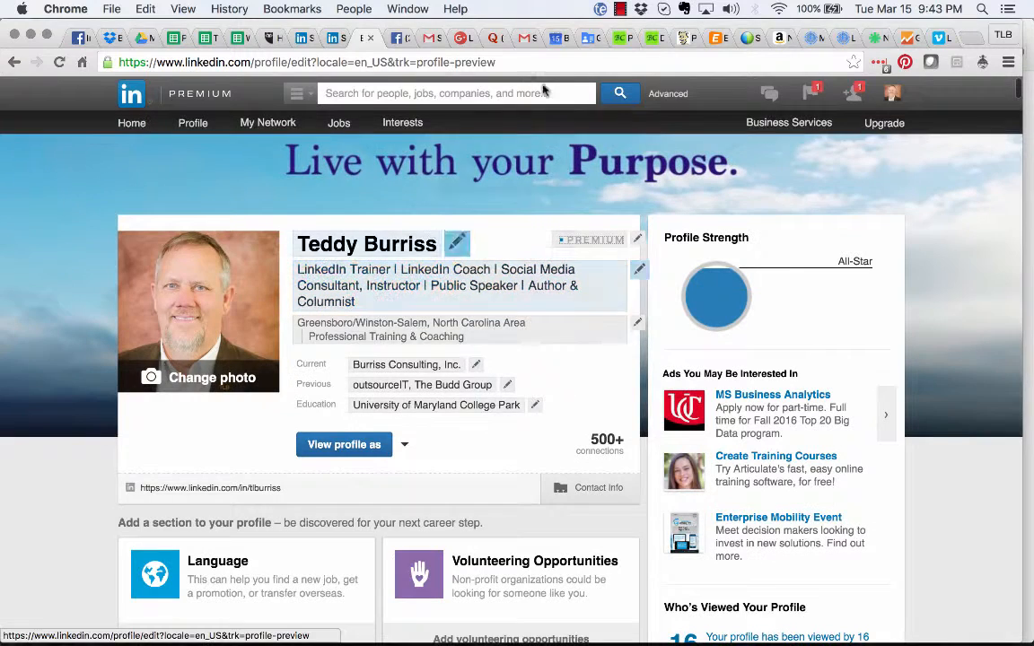
click(640, 9)
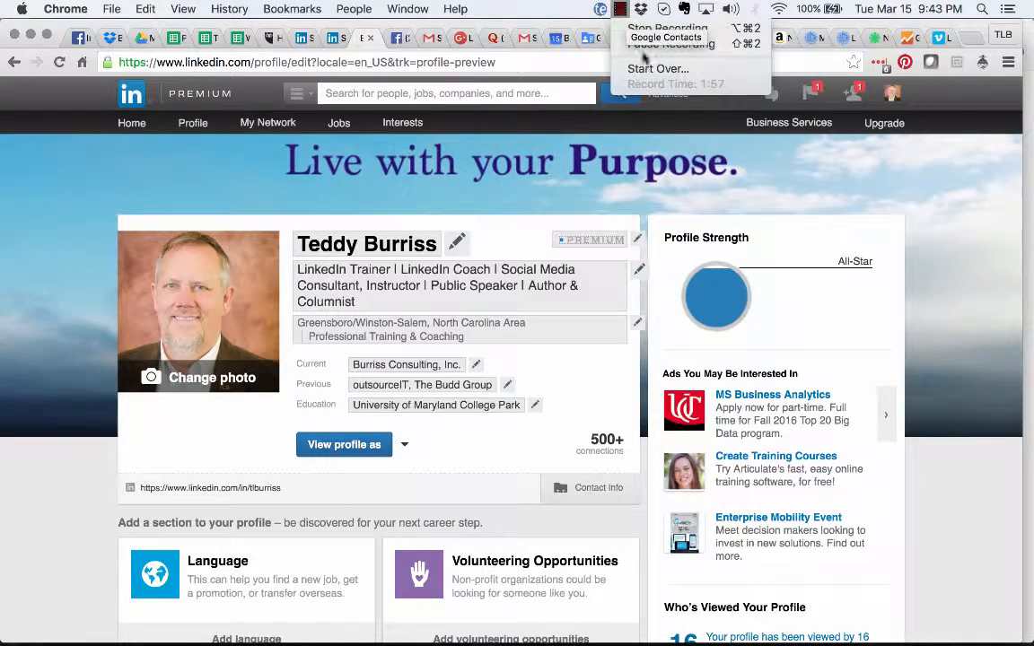